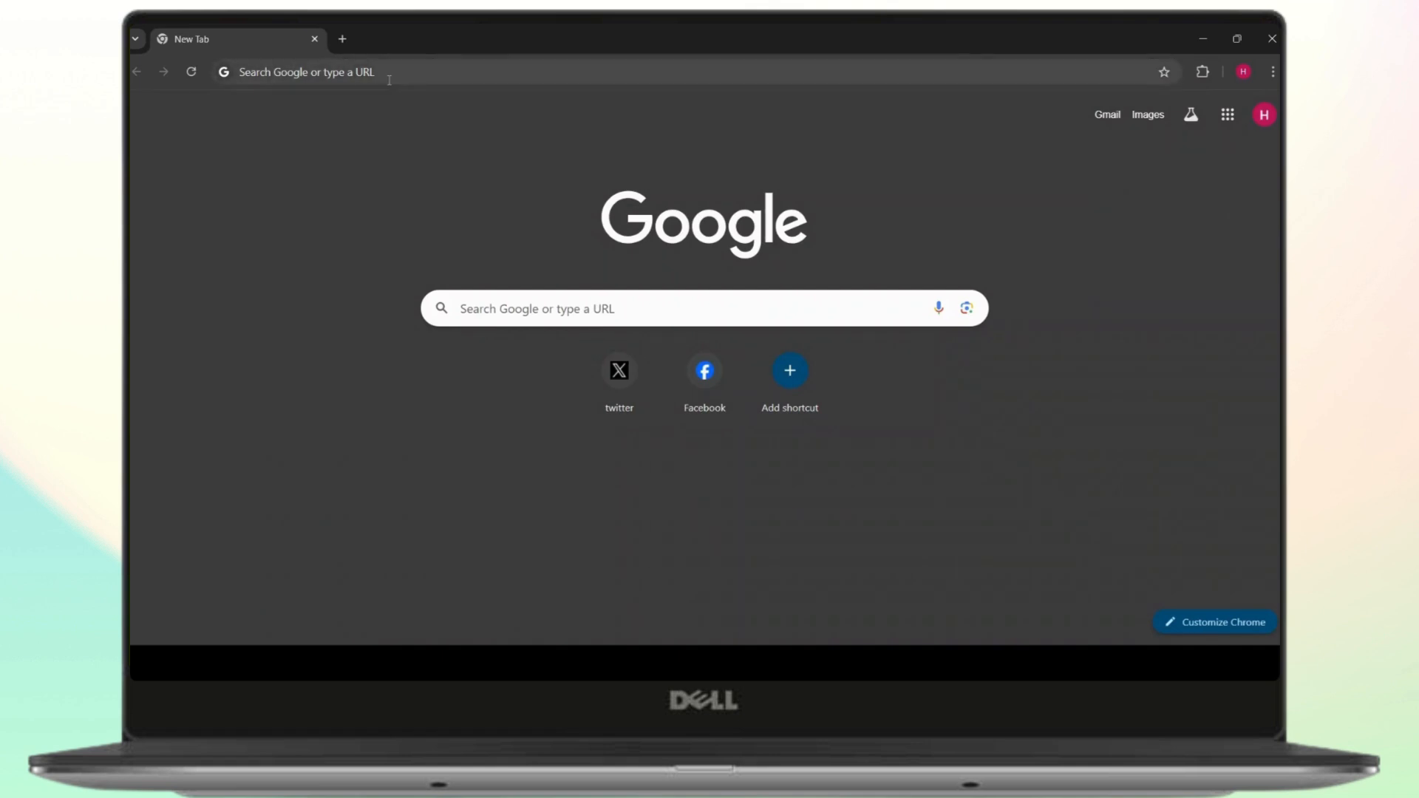
Search Google for 'microsoft designer' from the Chrome address bar.
{"action": "type", "text": "microsoft designer"}
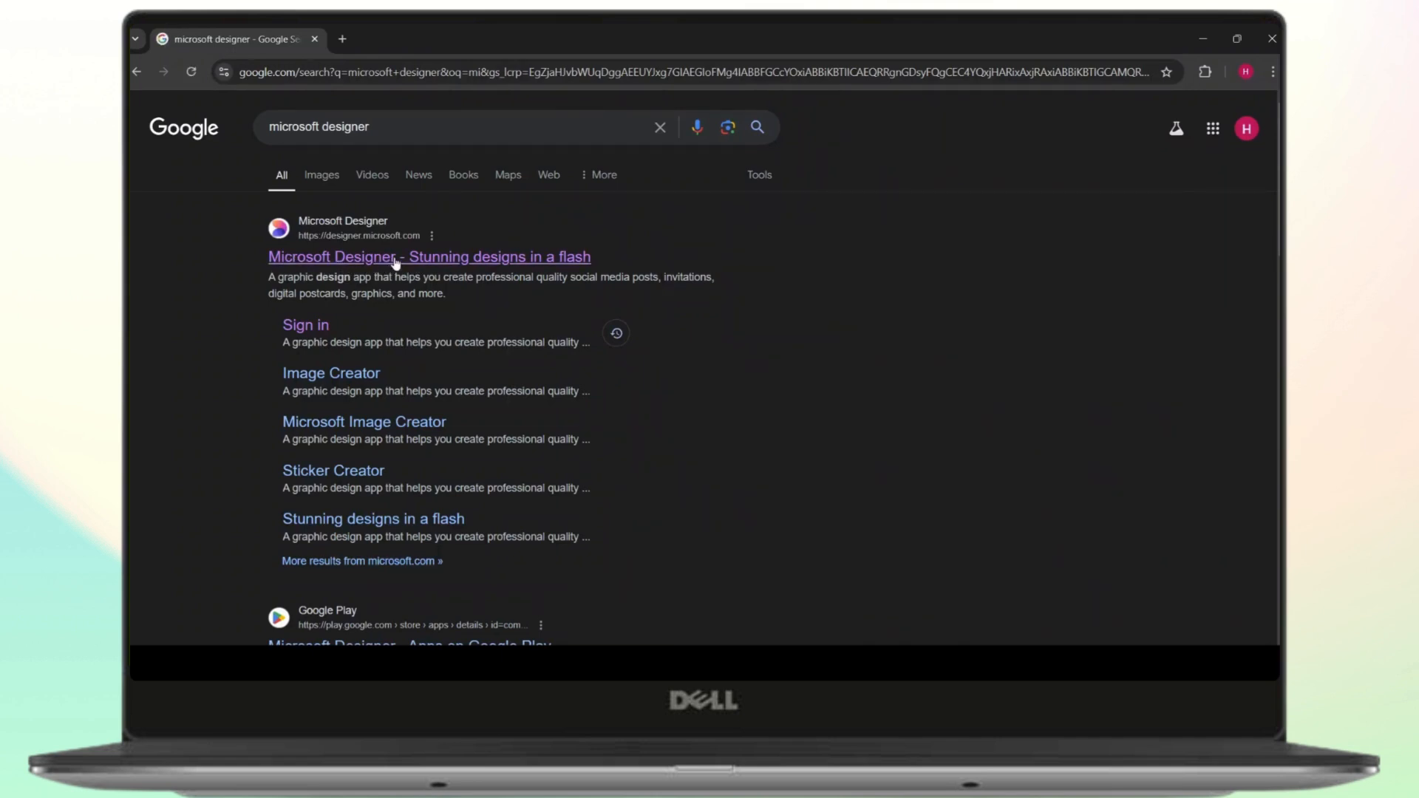
Load the Microsoft Designer site from the first result and browse its home page.
{"action": "left_click", "coordinate": [428, 257]}
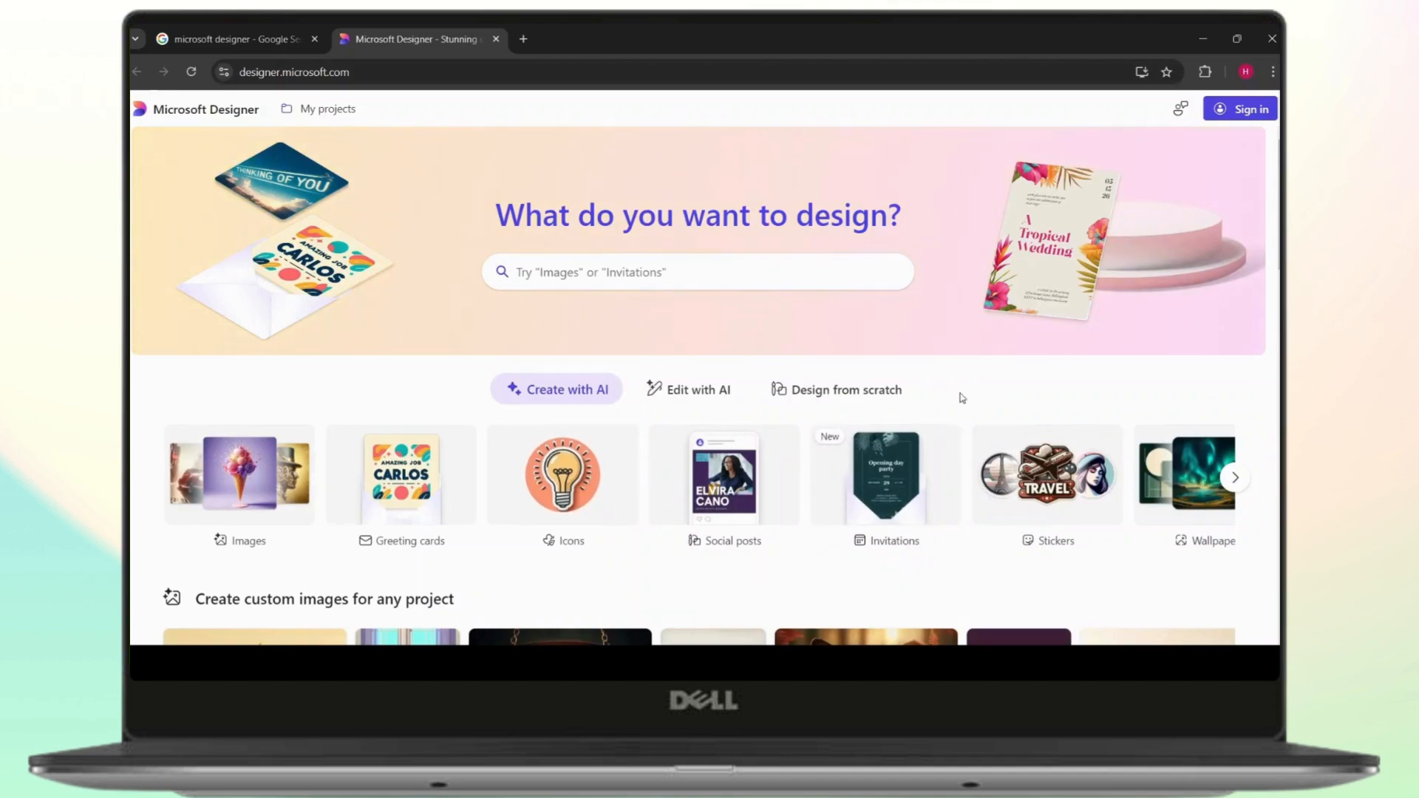
{"action": "scroll", "scroll_direction": "down", "scroll_amount": 3}
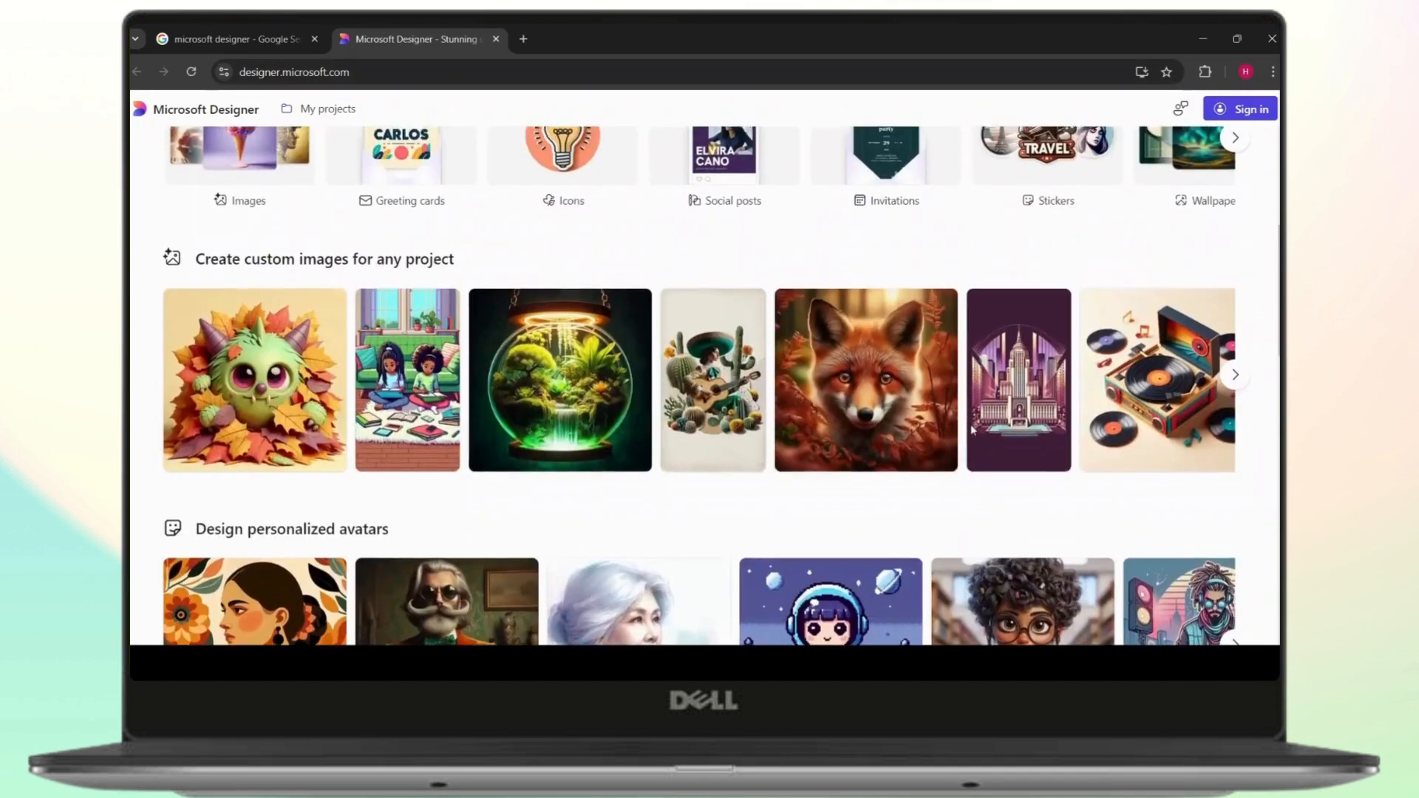
{"action": "scroll", "scroll_direction": "down", "scroll_amount": 3}
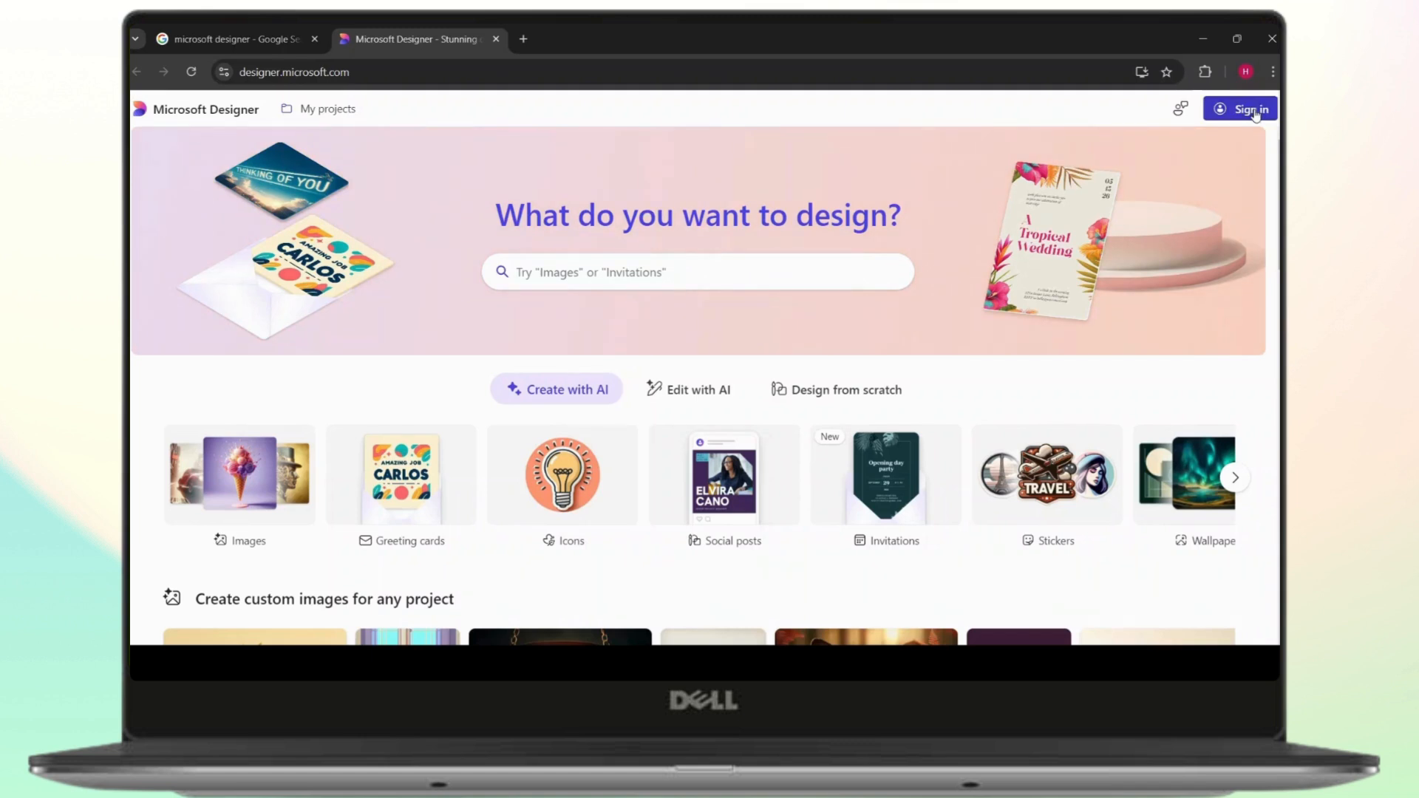
{"action": "left_click", "coordinate": [1248, 108]}
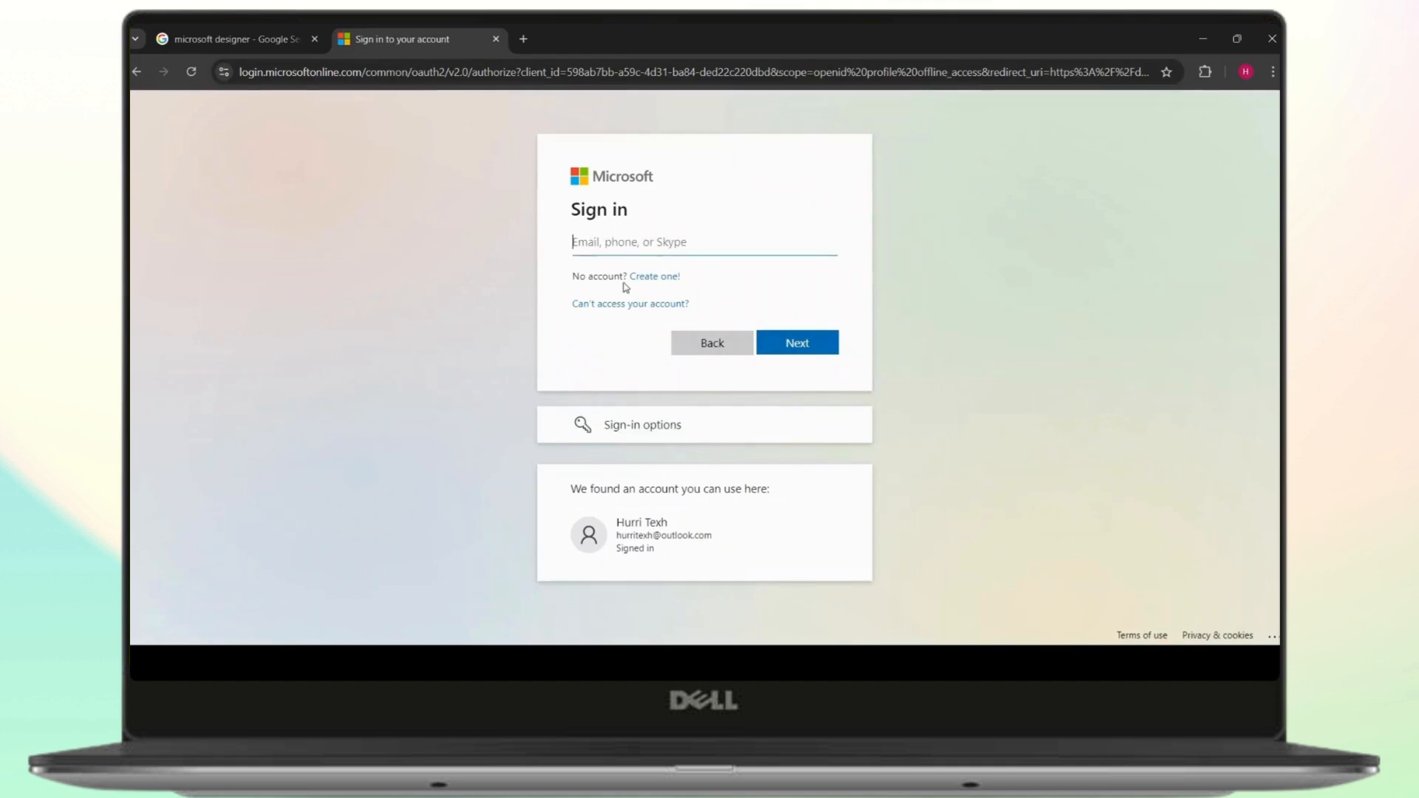
{"action": "mouse_move", "coordinate": [966, 297]}
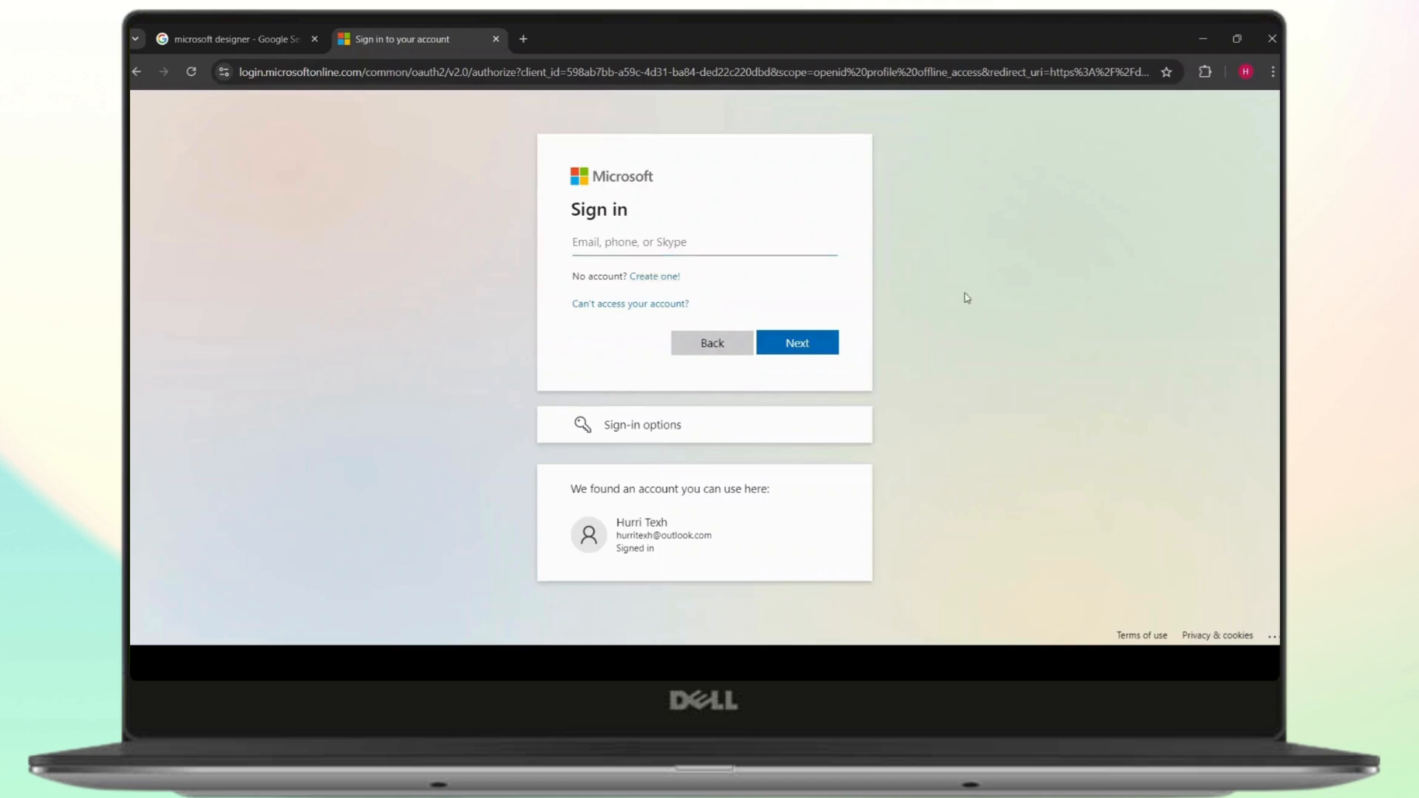
{"action": "left_click", "coordinate": [704, 241]}
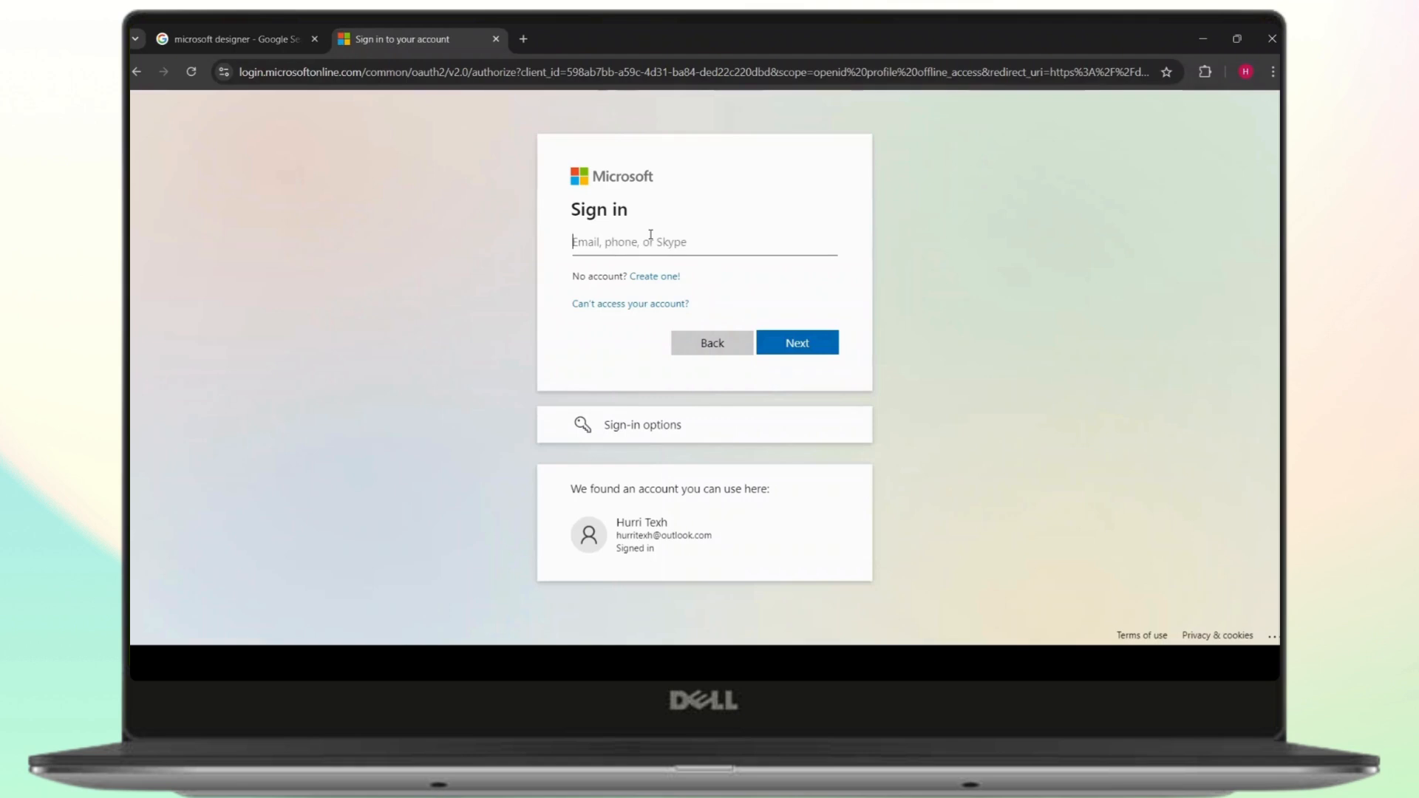
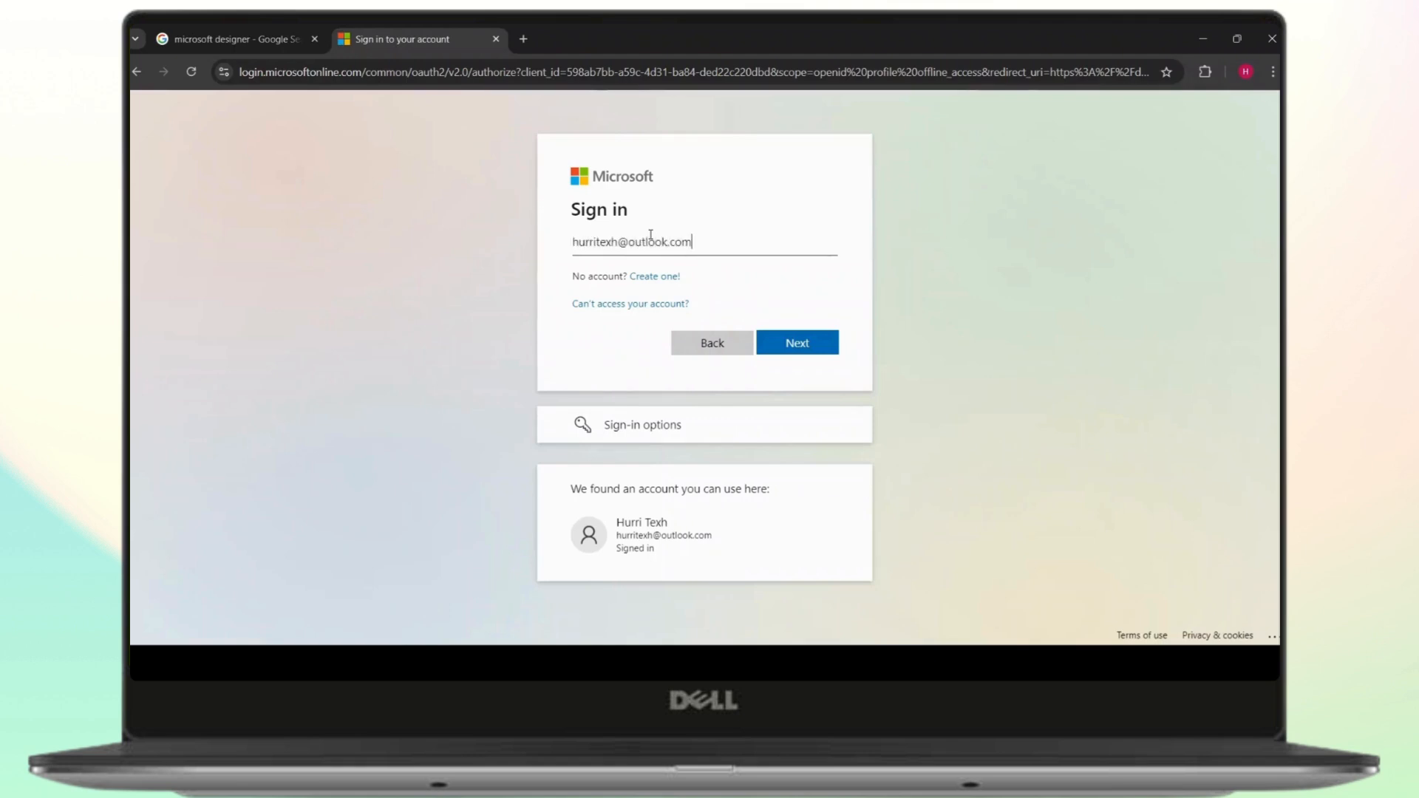
{"action": "left_click", "coordinate": [797, 342]}
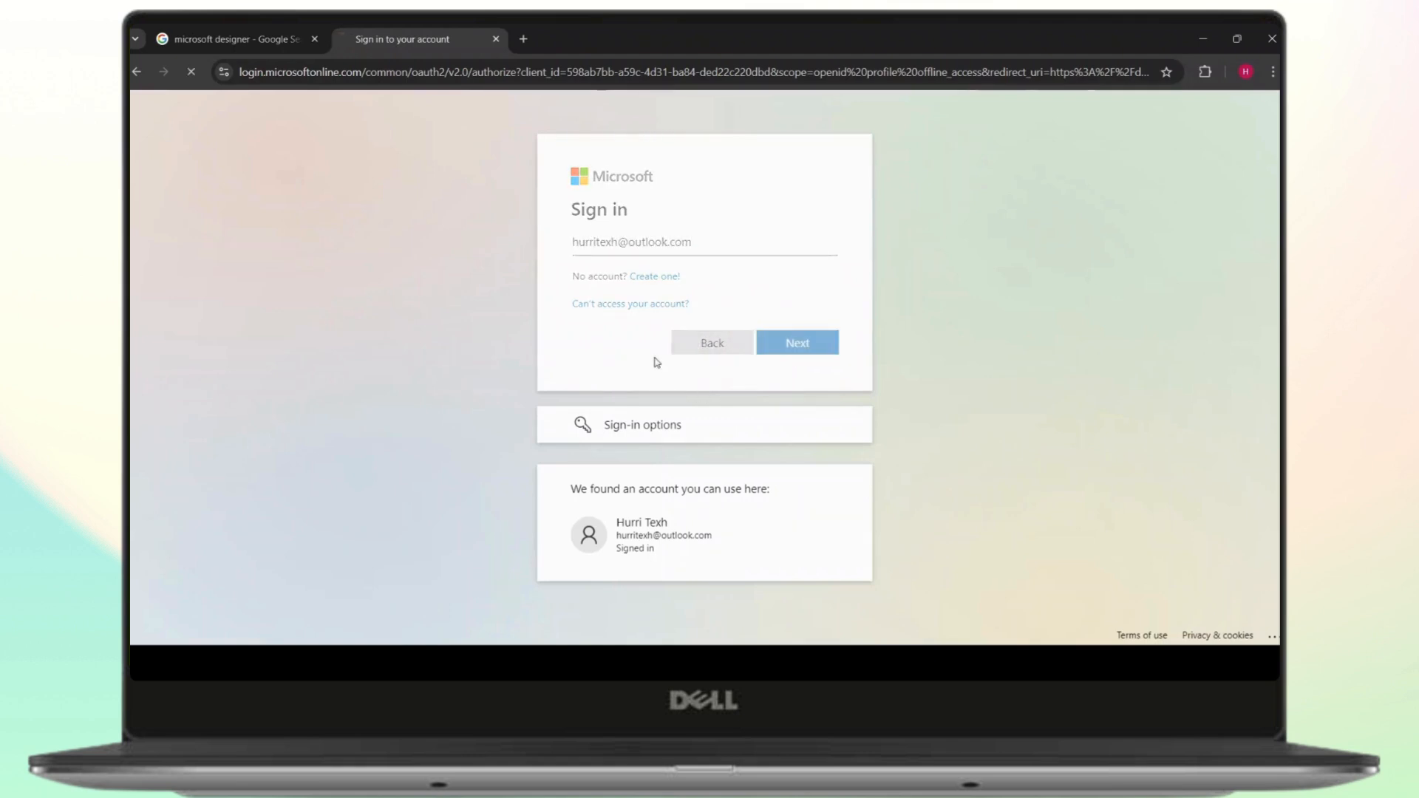
Complete sign-in and confirm the active account in the profile menu, then browse the home page.
{"action": "left_click", "coordinate": [797, 341]}
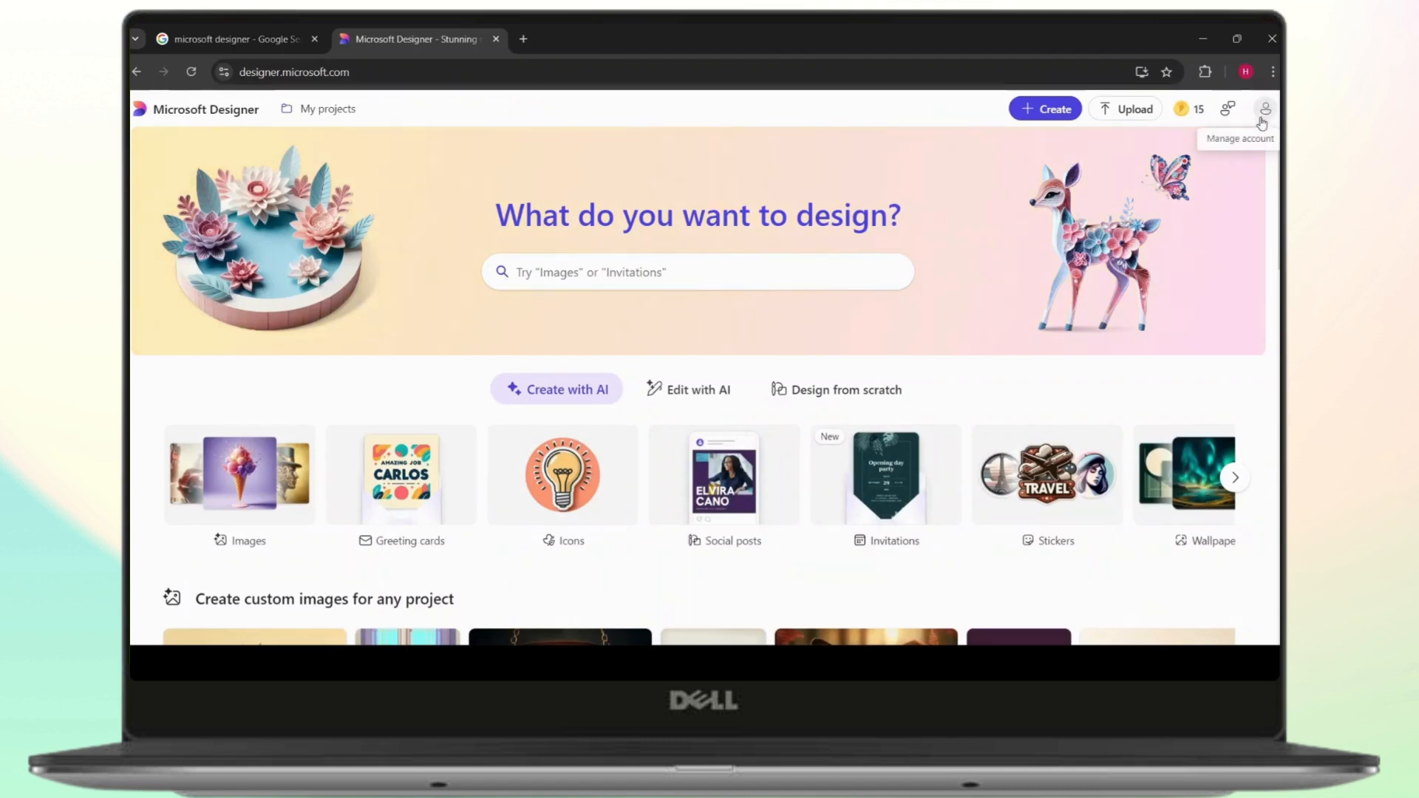
{"action": "left_click", "coordinate": [1264, 108]}
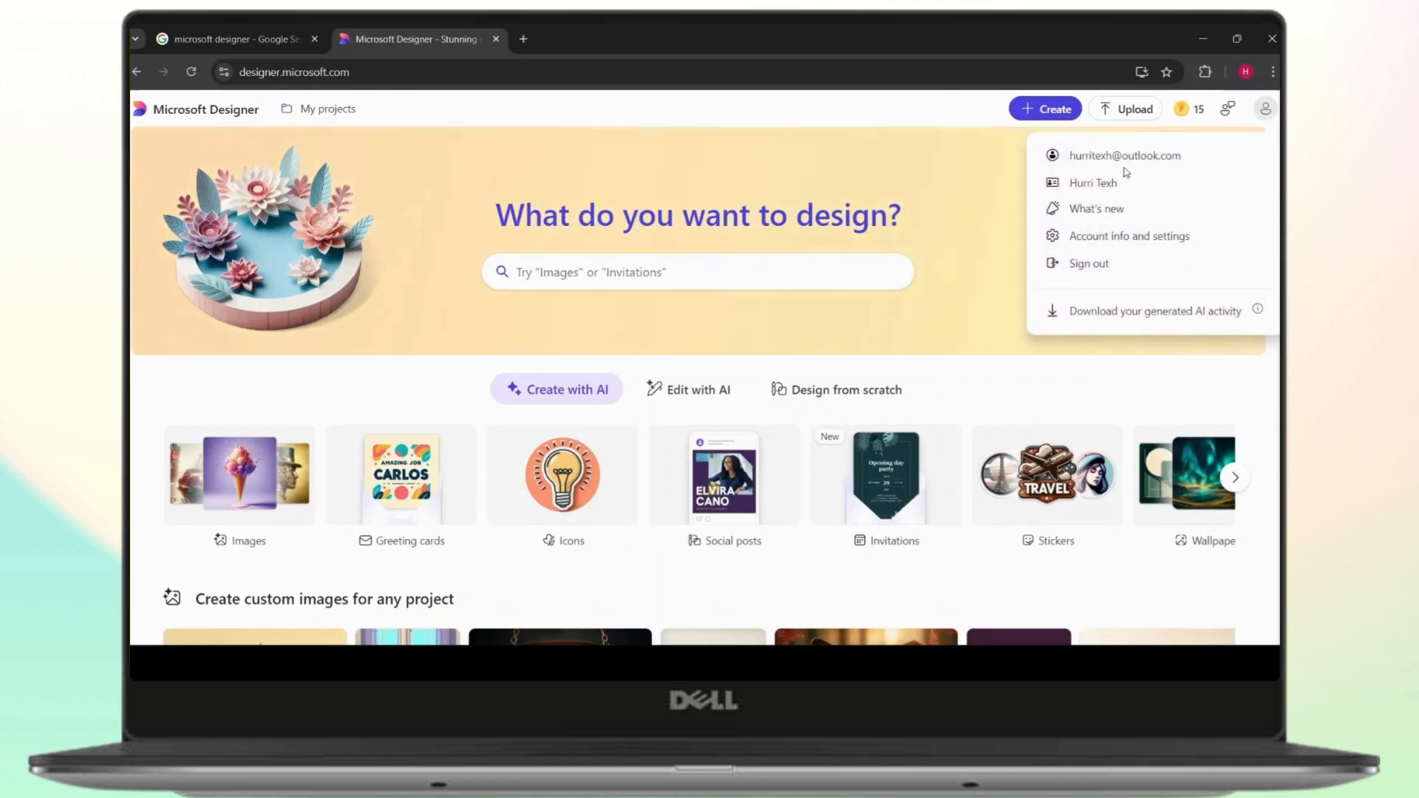
{"action": "left_click", "coordinate": [1071, 375]}
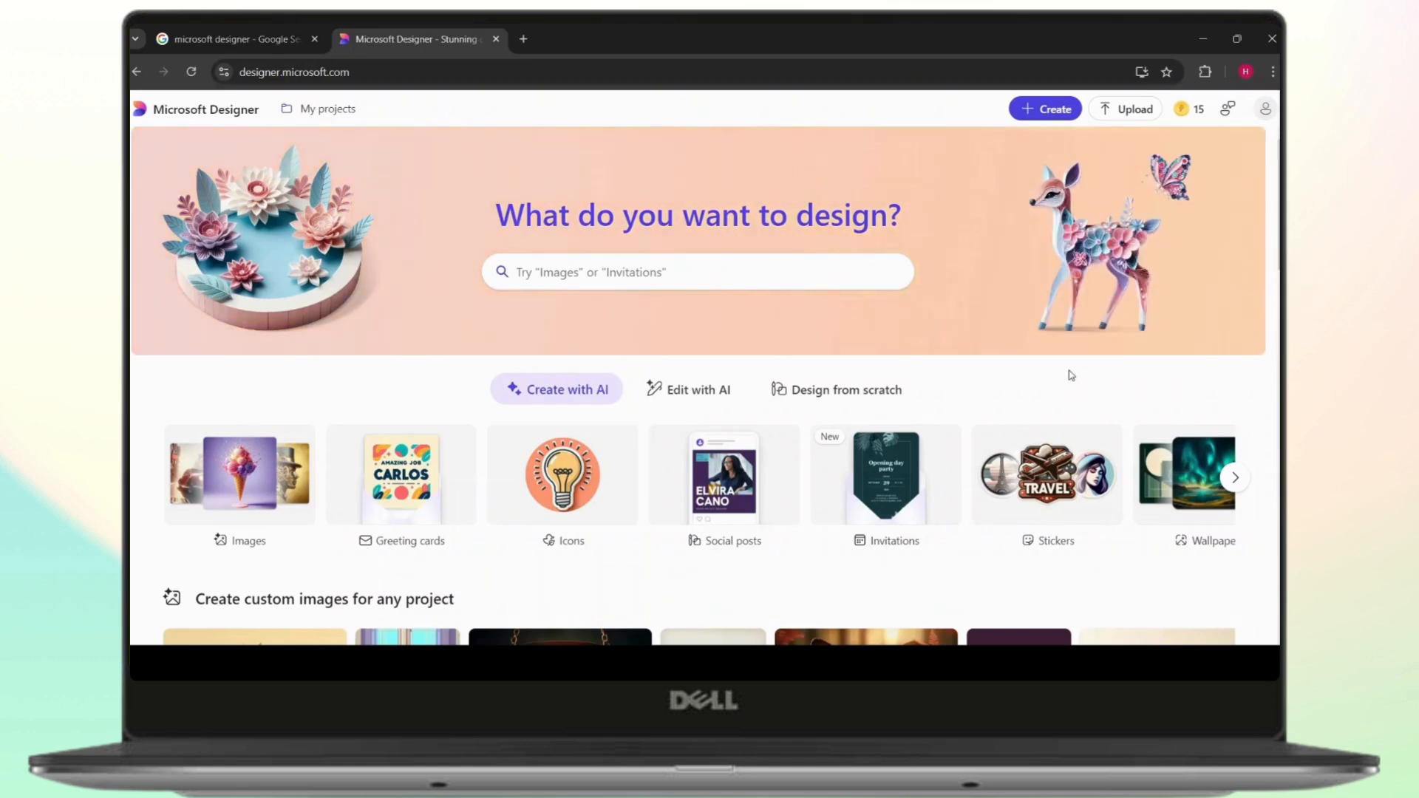
{"action": "scroll", "scroll_direction": "down", "scroll_amount": 3}
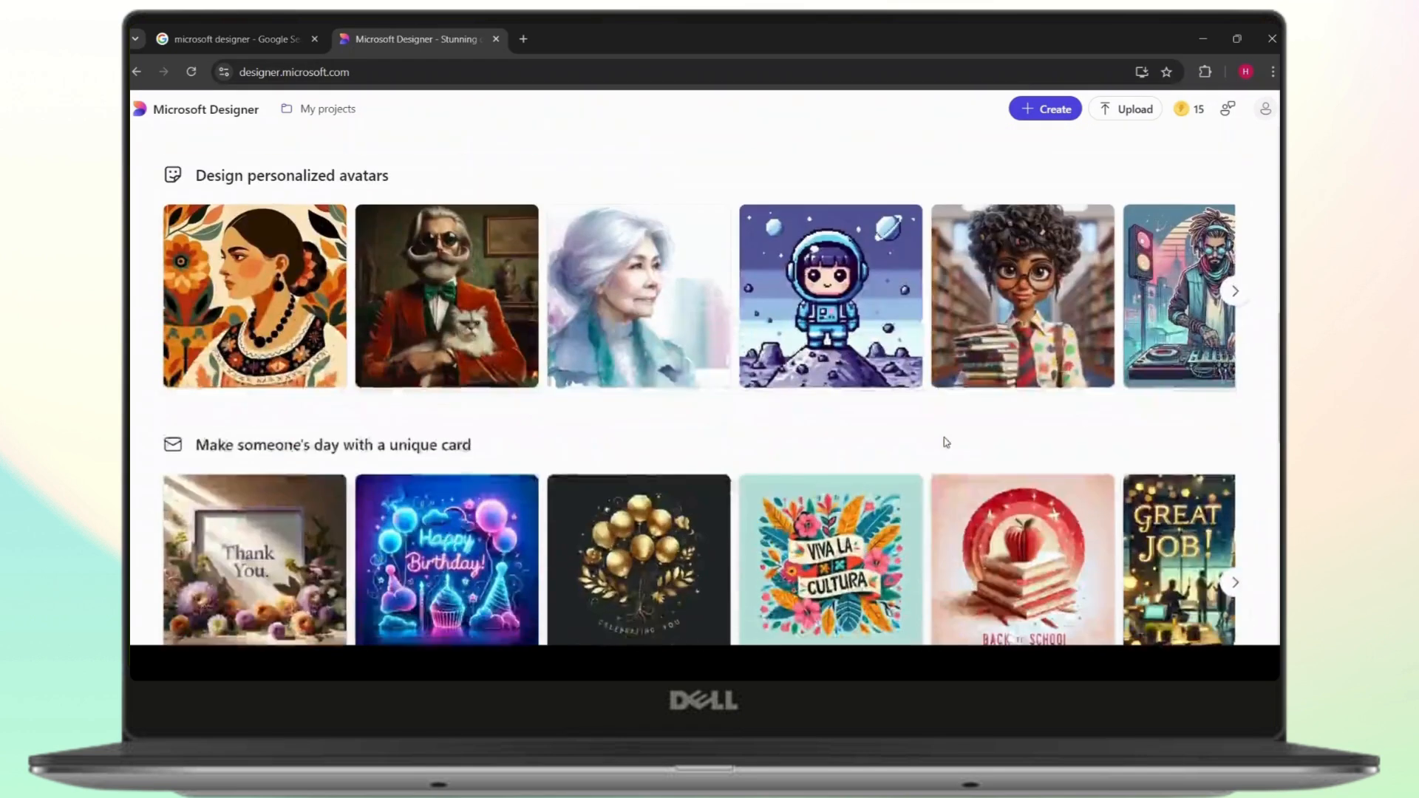